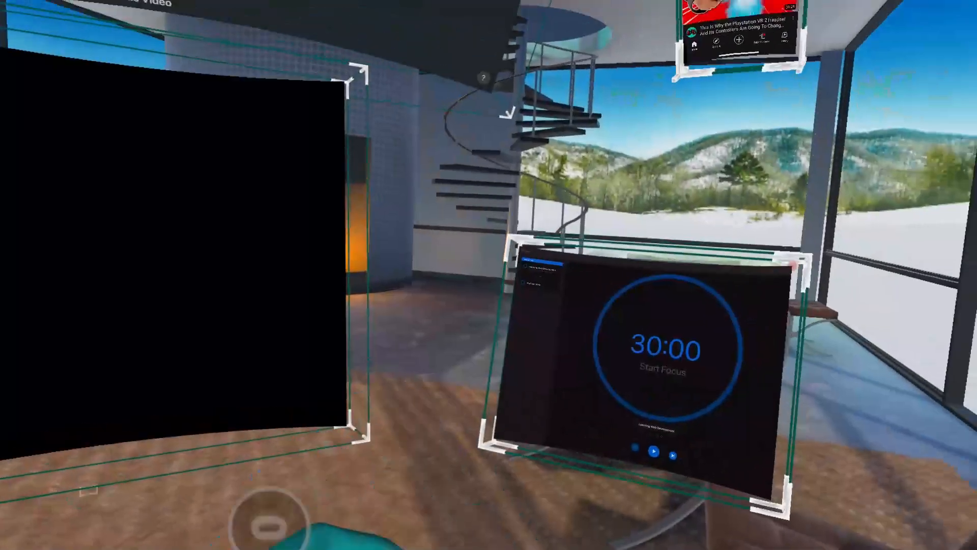
pyautogui.moveTo(489, 275)
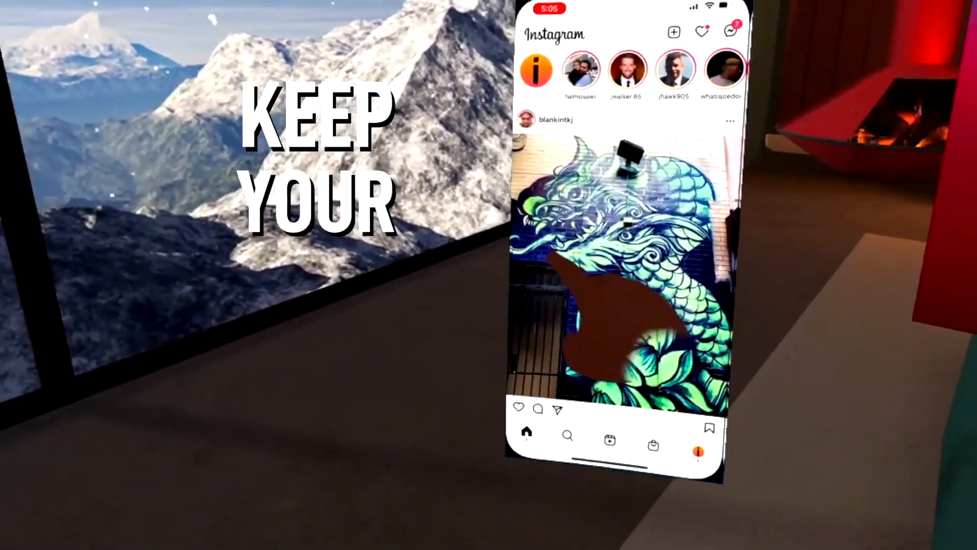
# Step: Scroll the mirrored iPhone's Instagram feed beside the mountain-view window
pyautogui.scroll(-3)
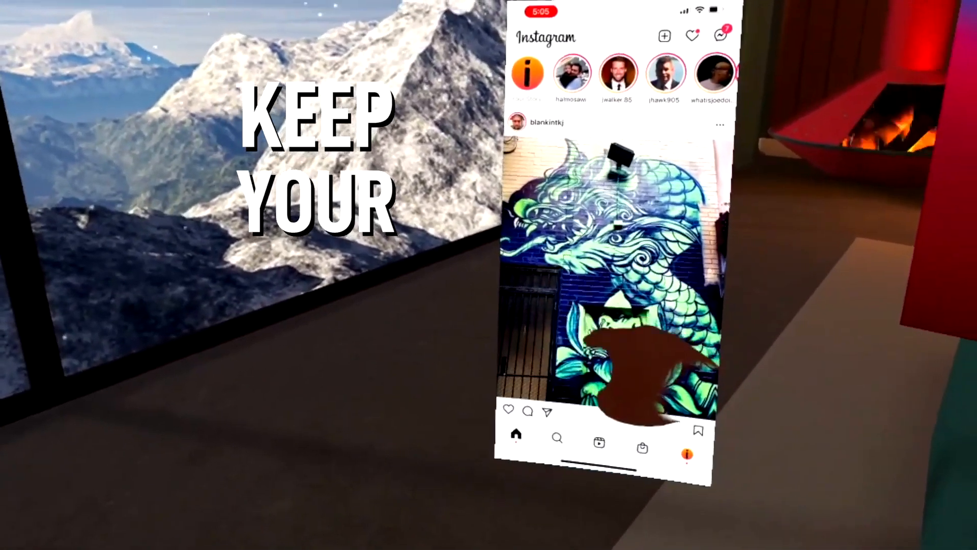
# Step: Scroll the view and tap the incoming call on the mirrored iPhone beside the browser
pyautogui.scroll(-3)
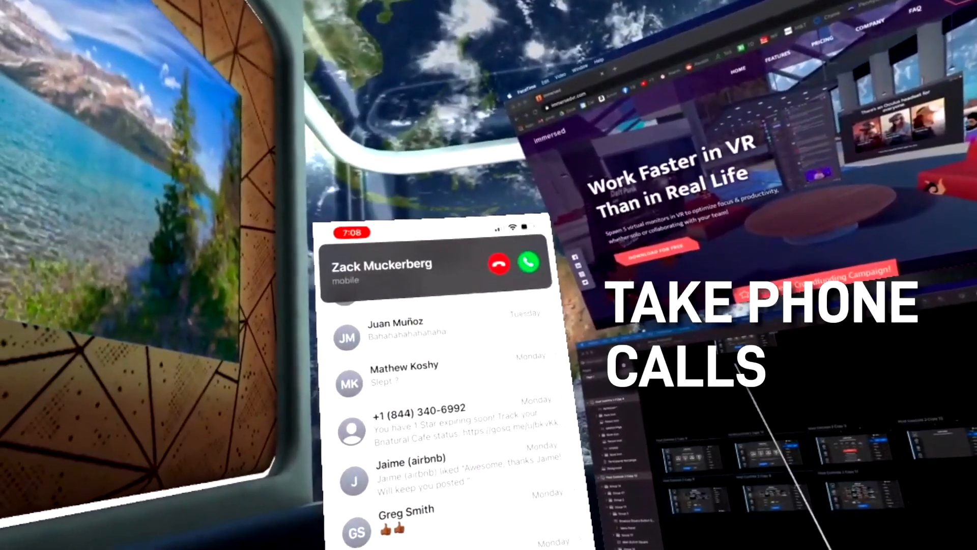
pyautogui.click(529, 264)
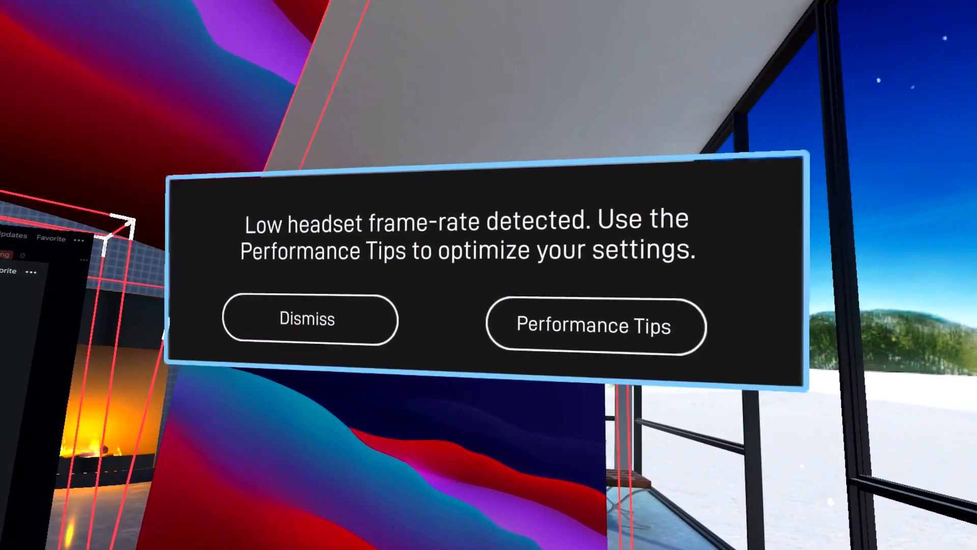
# Step: Dismiss the 'Low headset frame-rate detected' popup
pyautogui.click(306, 320)
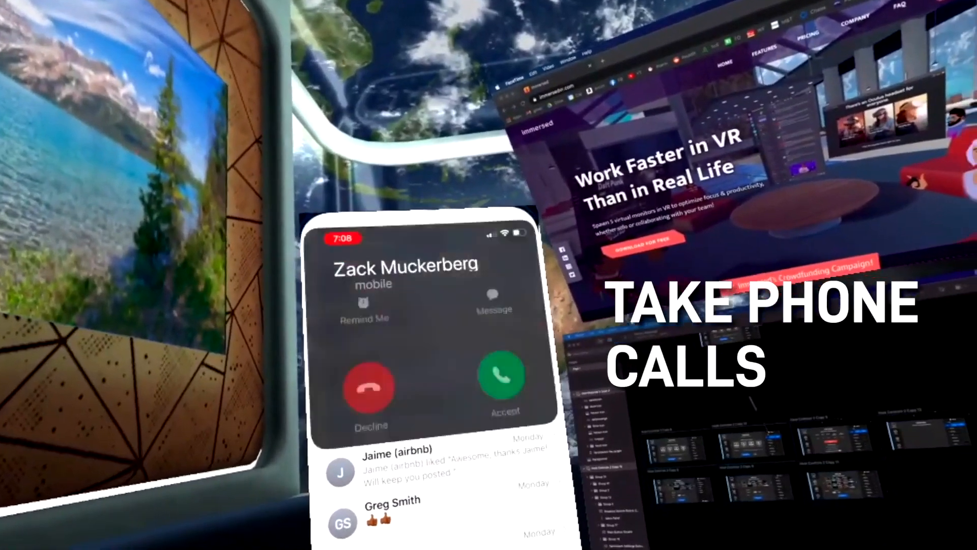
# Step: Pinch the mirrored iPhone and scroll its Instagram feed past the mural post to a reel
pyautogui.click(500, 375)
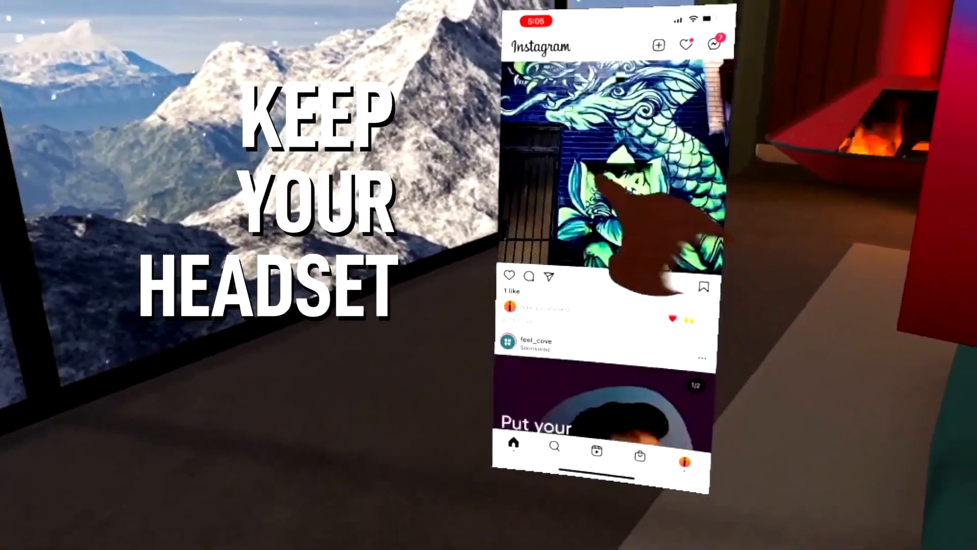
pyautogui.scroll(-3)
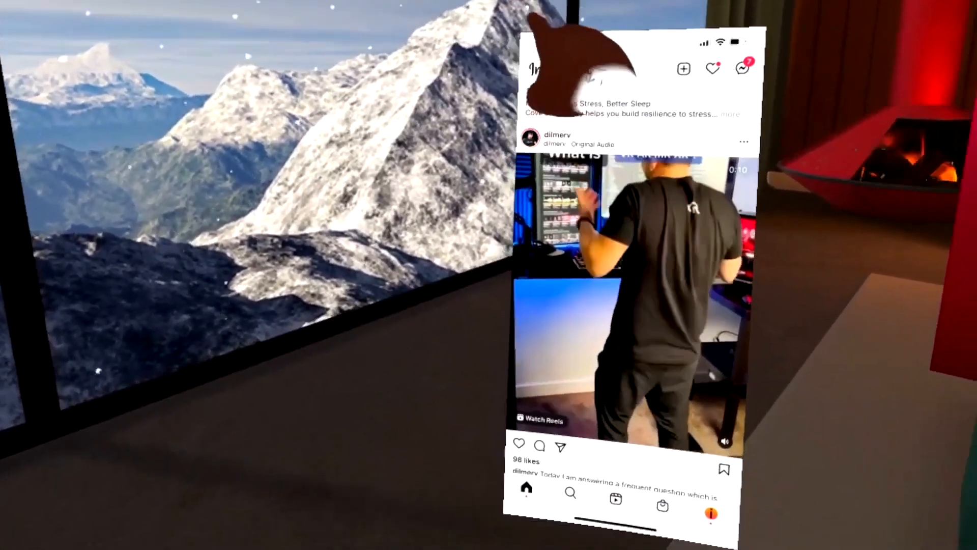